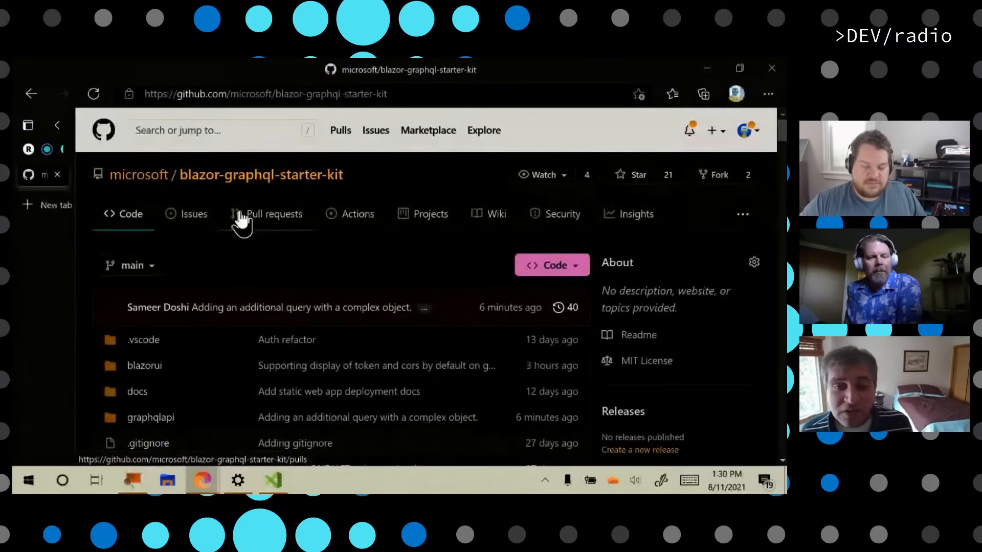
Step: Scroll through the starter-kit repository page, then bring the Visual Studio solution to the front
{"action": "scroll", "scroll_direction": "down", "scroll_amount": 3}
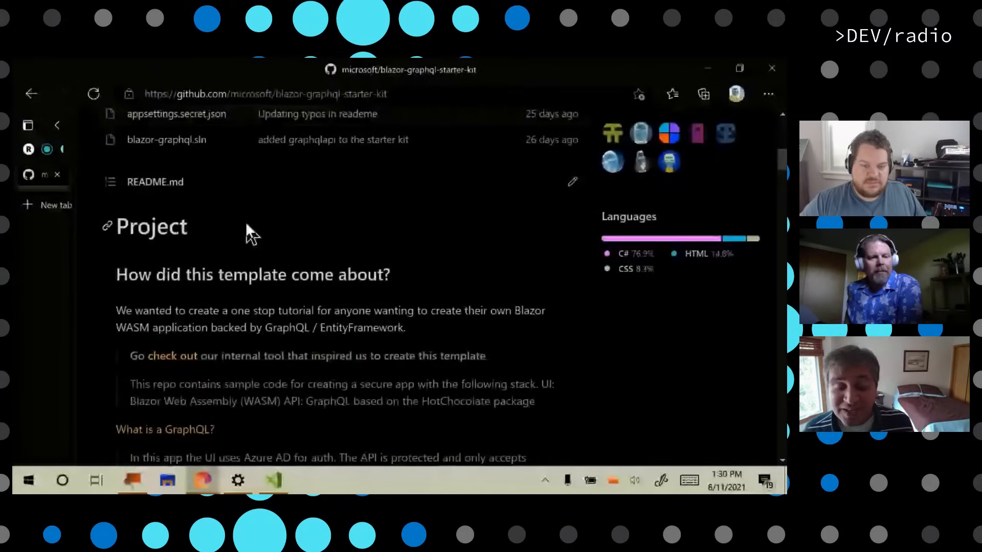
{"action": "scroll", "scroll_direction": "down", "scroll_amount": 3}
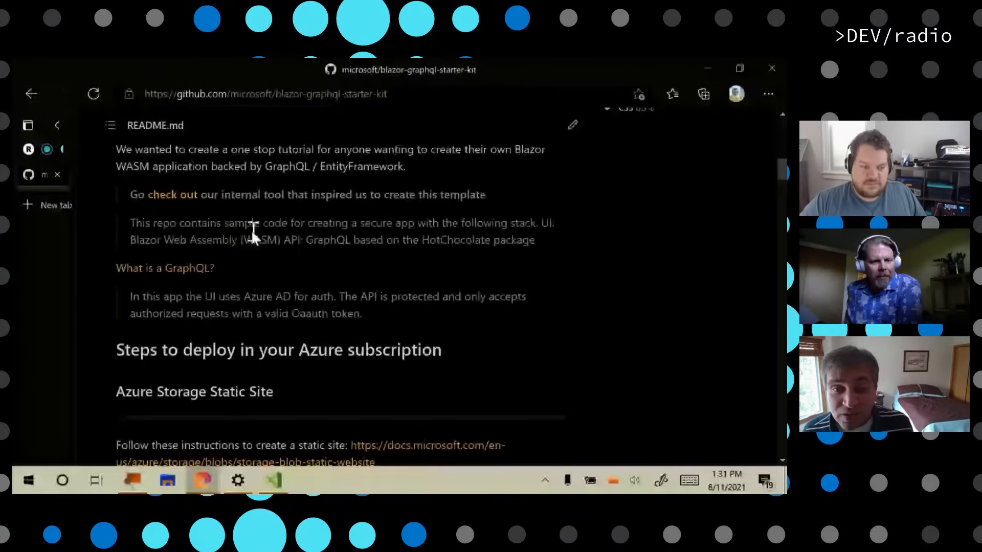
{"action": "scroll", "scroll_direction": "down", "scroll_amount": 3}
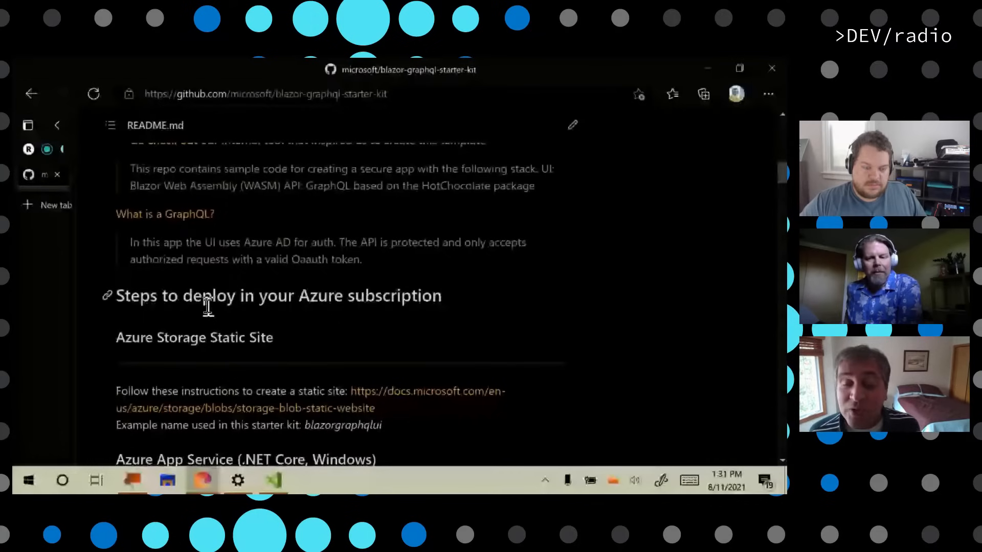
{"action": "mouse_move", "coordinate": [188, 288]}
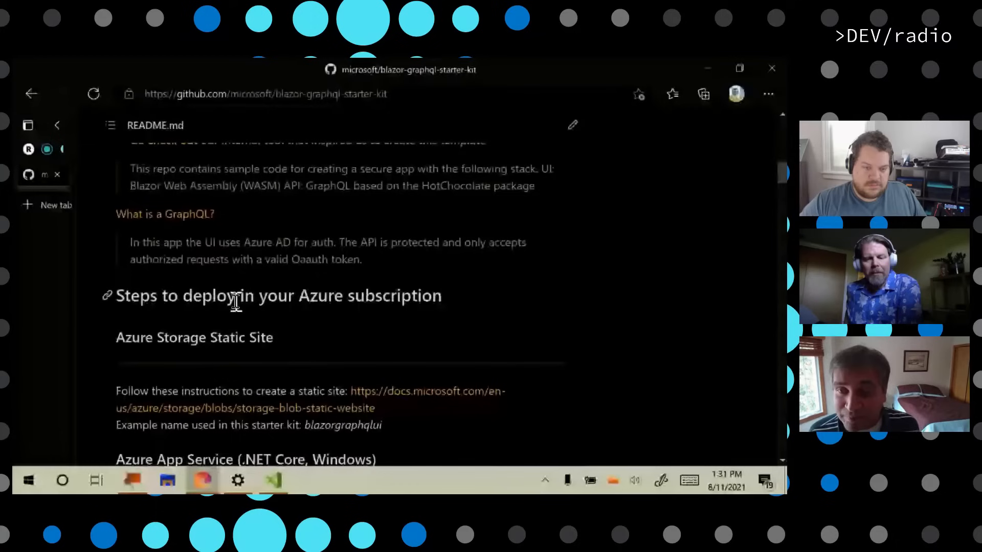
{"action": "mouse_move", "coordinate": [132, 328]}
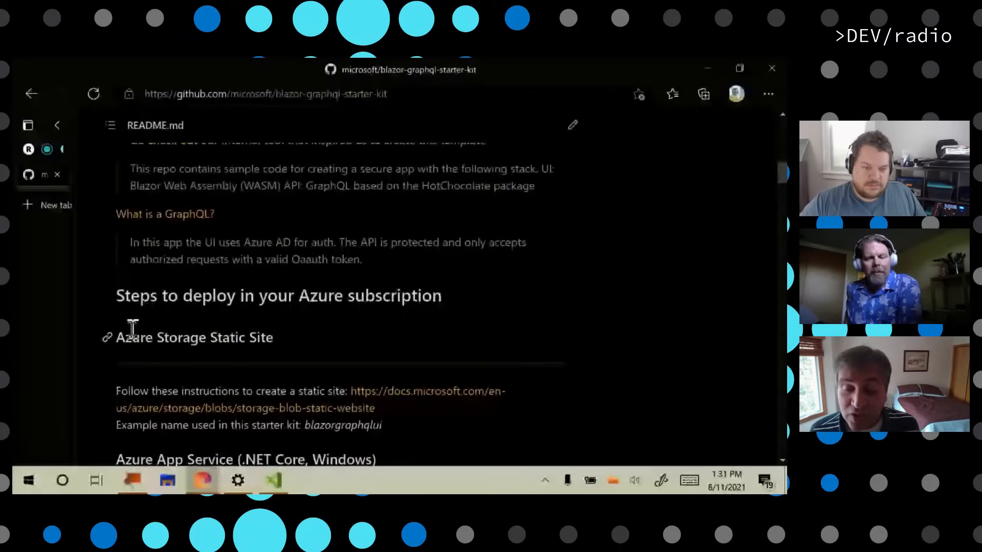
{"action": "mouse_move", "coordinate": [154, 345]}
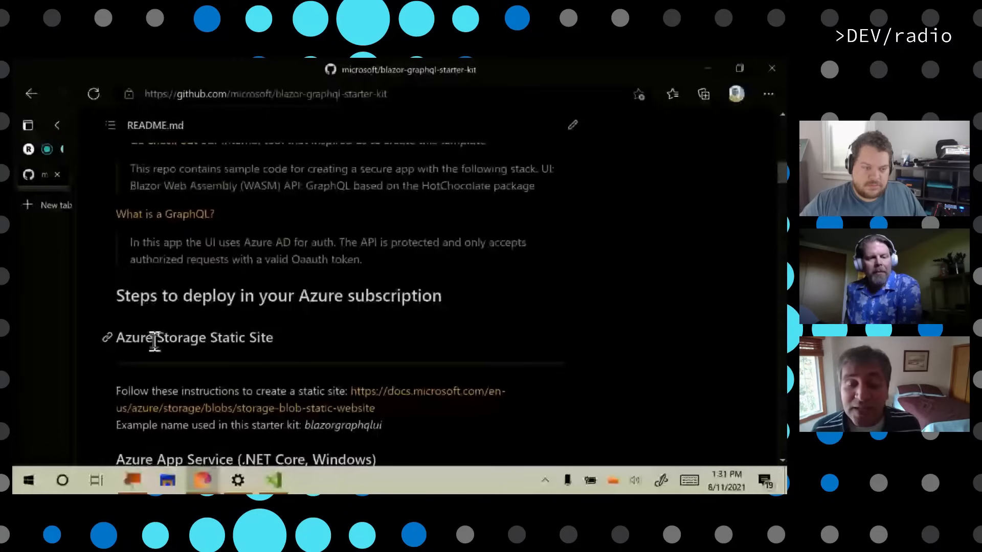
{"action": "scroll", "scroll_direction": "down", "scroll_amount": 3}
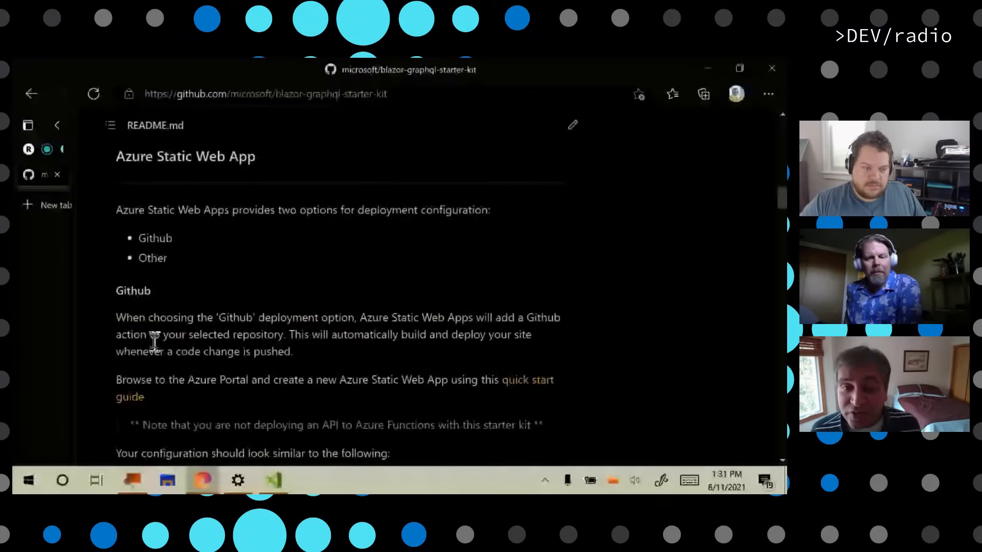
{"action": "scroll", "scroll_direction": "down", "scroll_amount": 3}
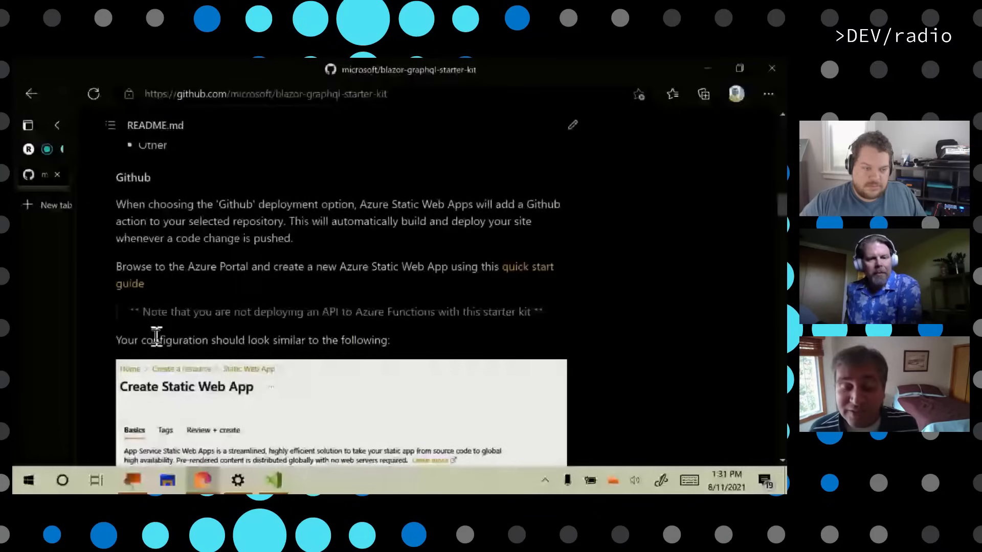
{"action": "scroll", "scroll_direction": "down", "scroll_amount": 3}
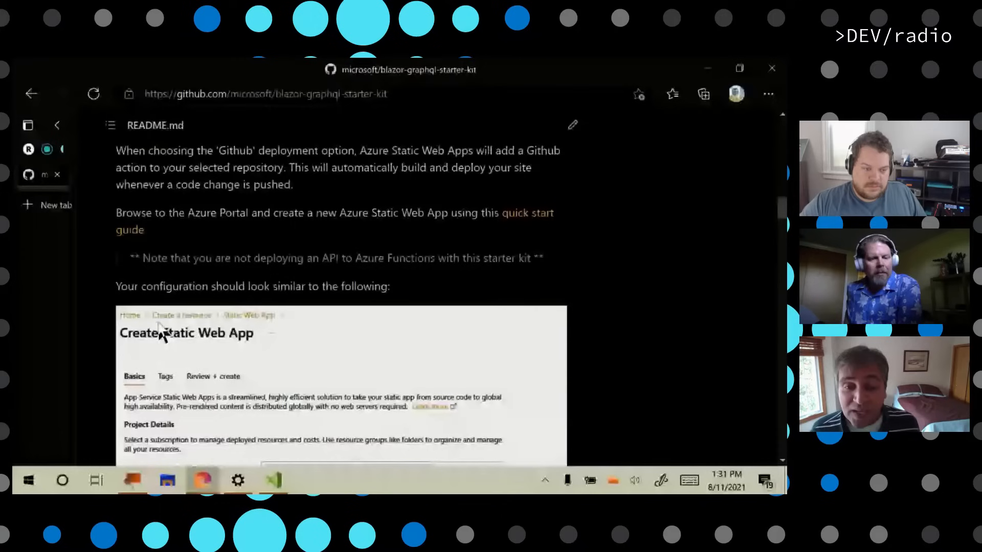
{"action": "scroll", "scroll_direction": "down", "scroll_amount": 3}
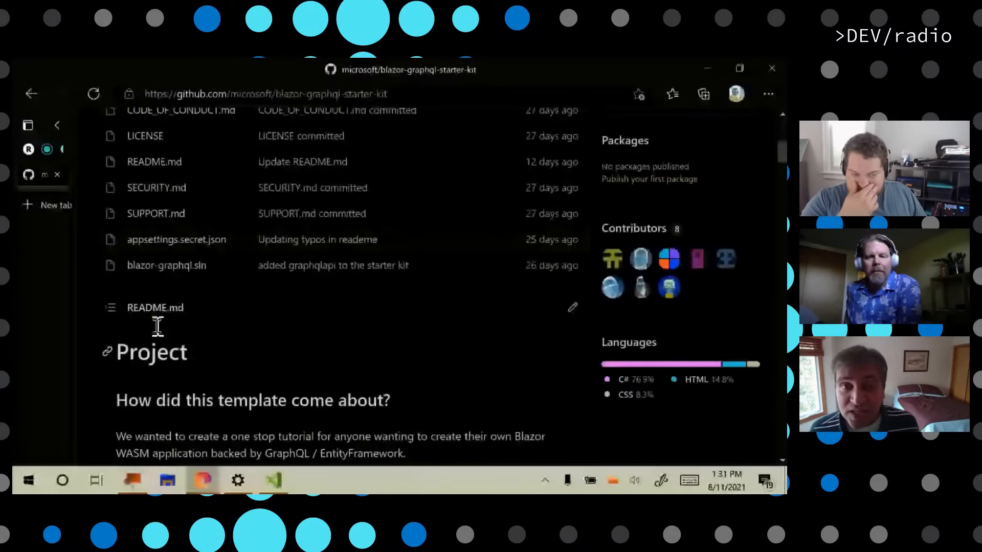
{"action": "scroll", "scroll_direction": "up", "scroll_amount": 3}
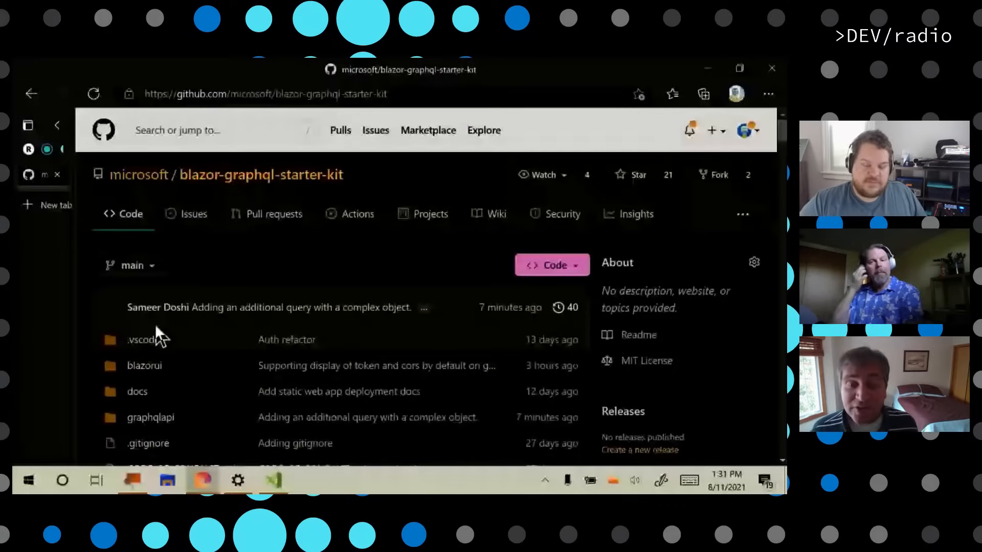
{"action": "mouse_move", "coordinate": [132, 266]}
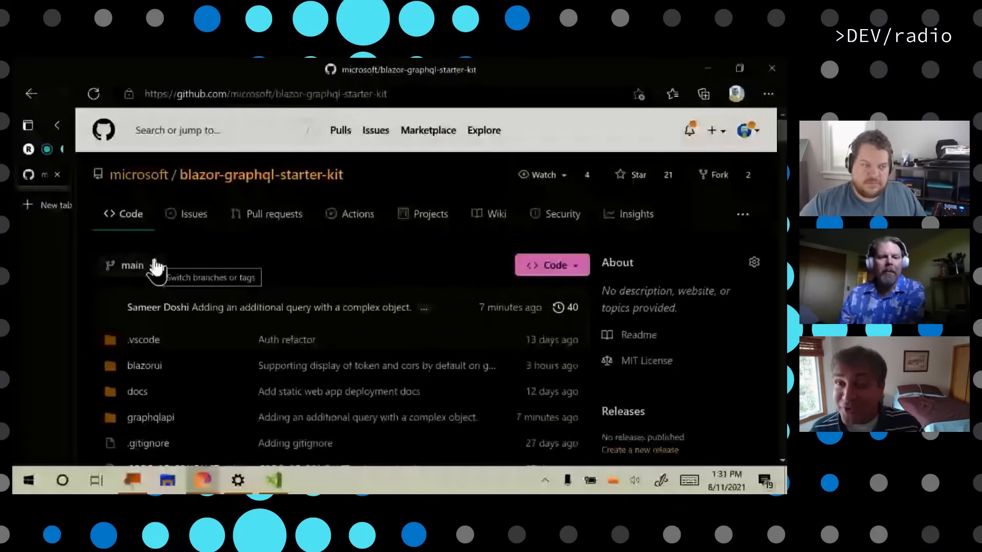
{"action": "mouse_move", "coordinate": [156, 292]}
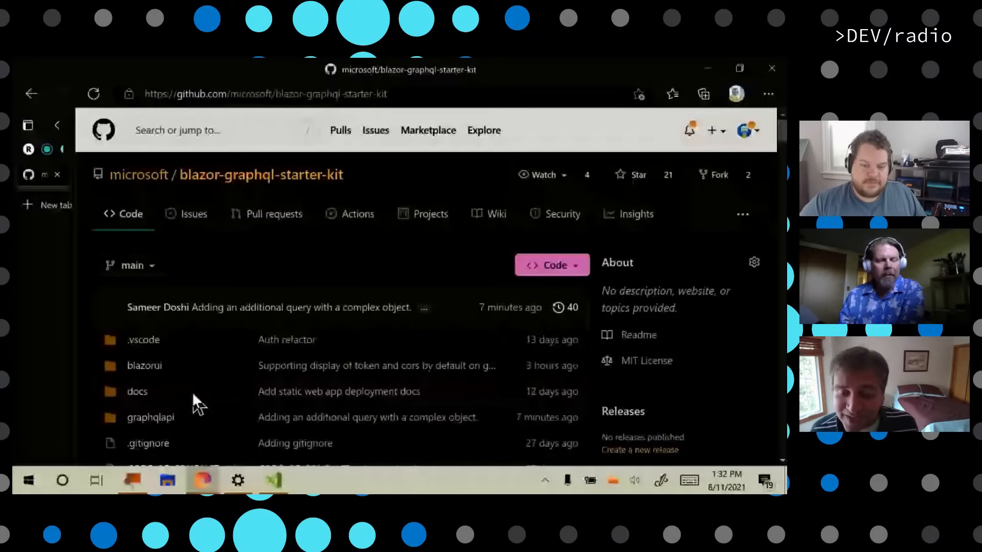
{"action": "mouse_move", "coordinate": [270, 481]}
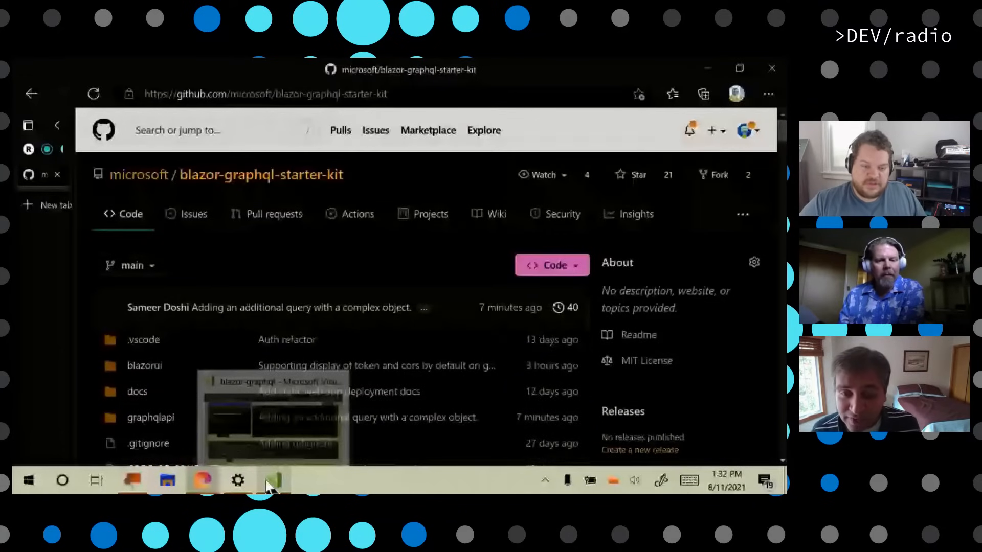
{"action": "left_click", "coordinate": [272, 480]}
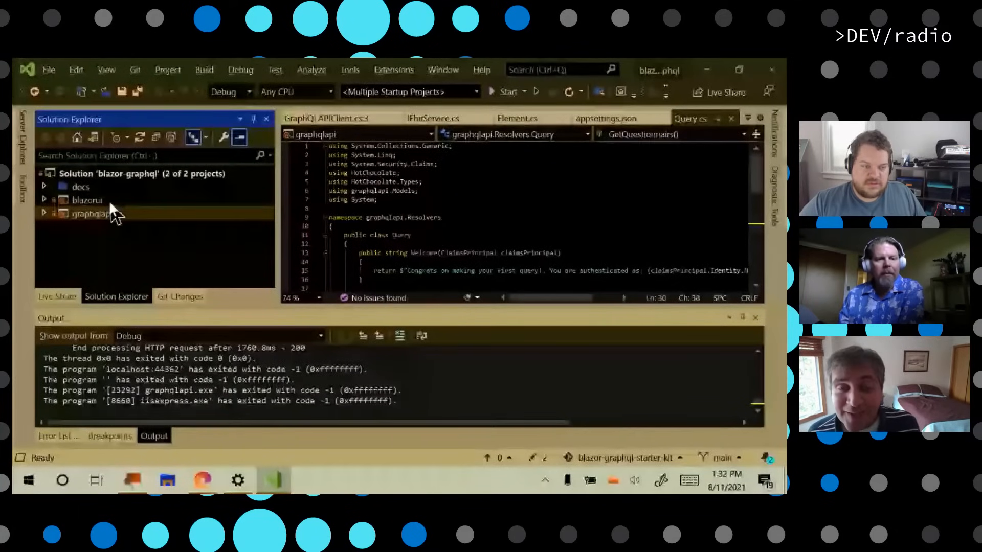
{"action": "mouse_move", "coordinate": [106, 204]}
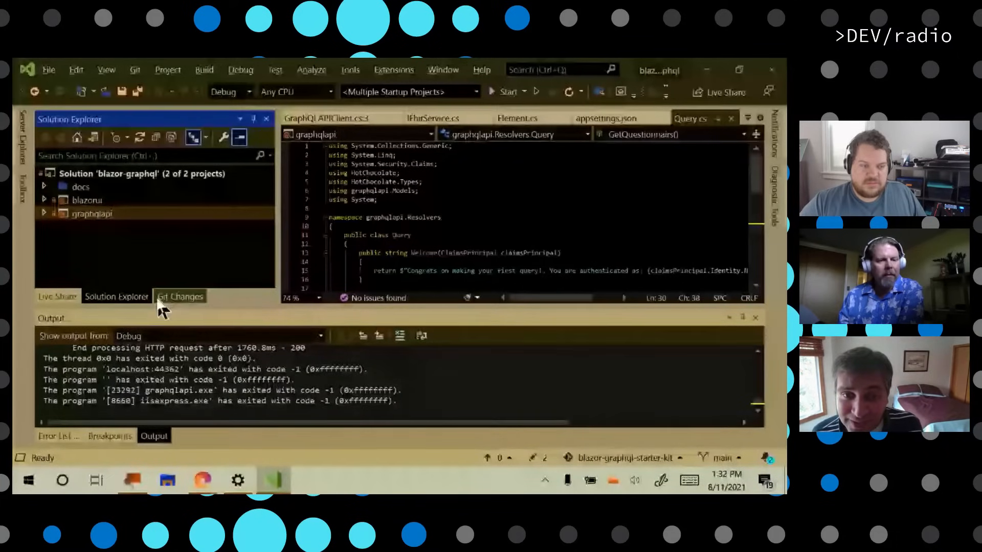
Step: Show the Git Changes view with the pushed commit and modified appsettings.json files
{"action": "left_click", "coordinate": [180, 297]}
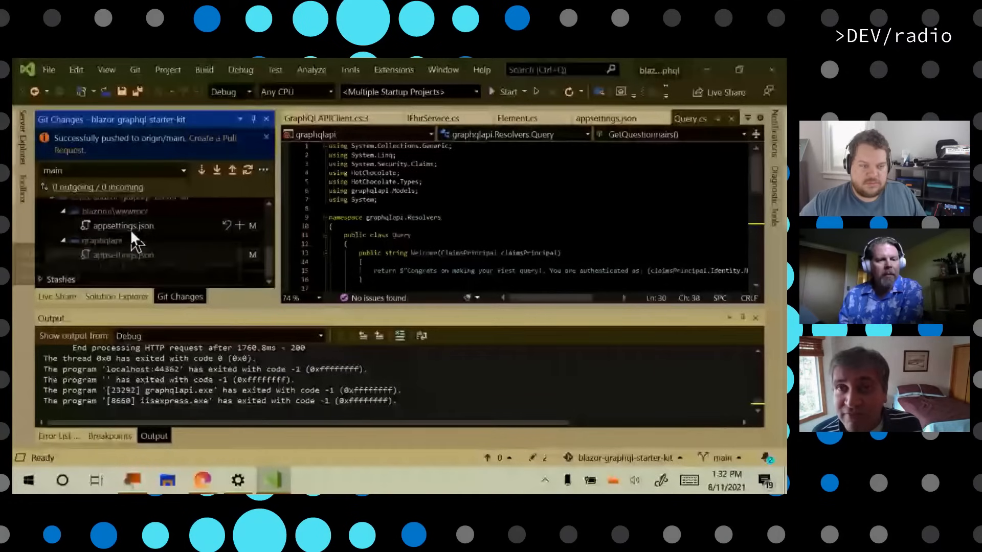
{"action": "mouse_move", "coordinate": [123, 225]}
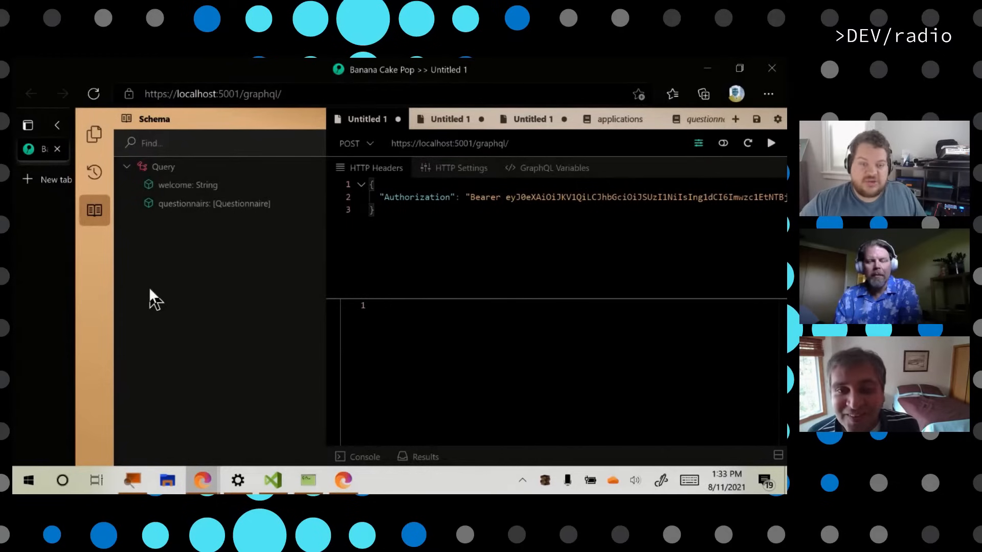
{"action": "mouse_move", "coordinate": [166, 301]}
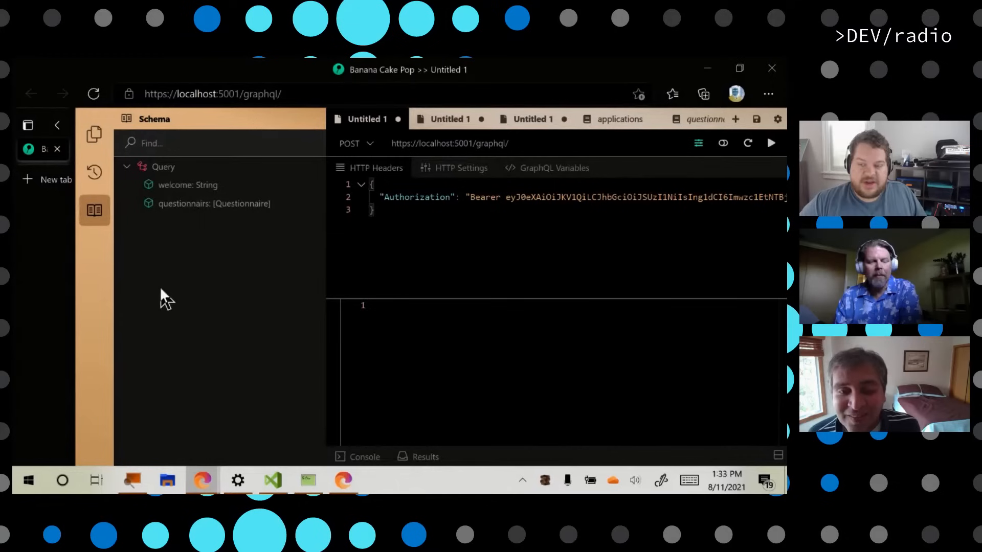
{"action": "mouse_move", "coordinate": [262, 313]}
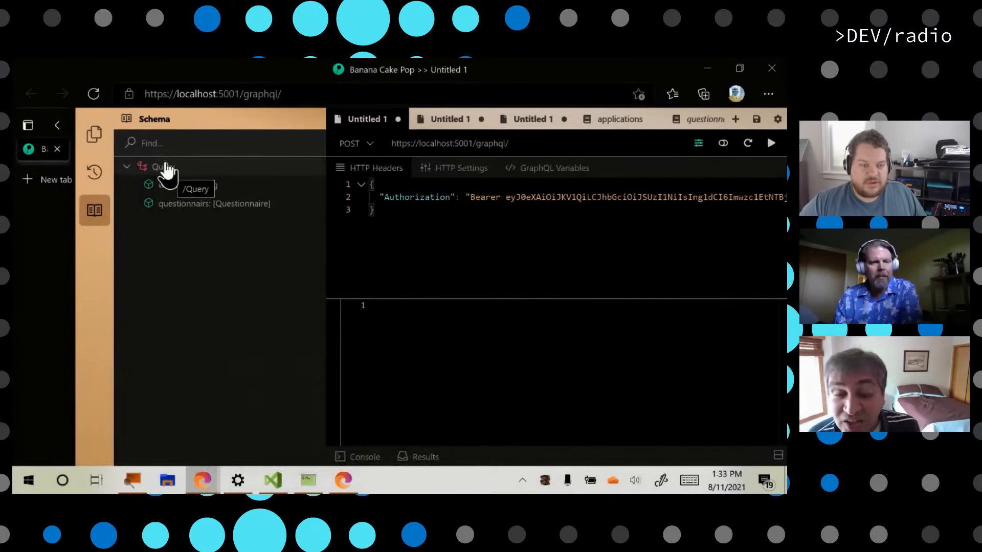
{"action": "left_click", "coordinate": [164, 167]}
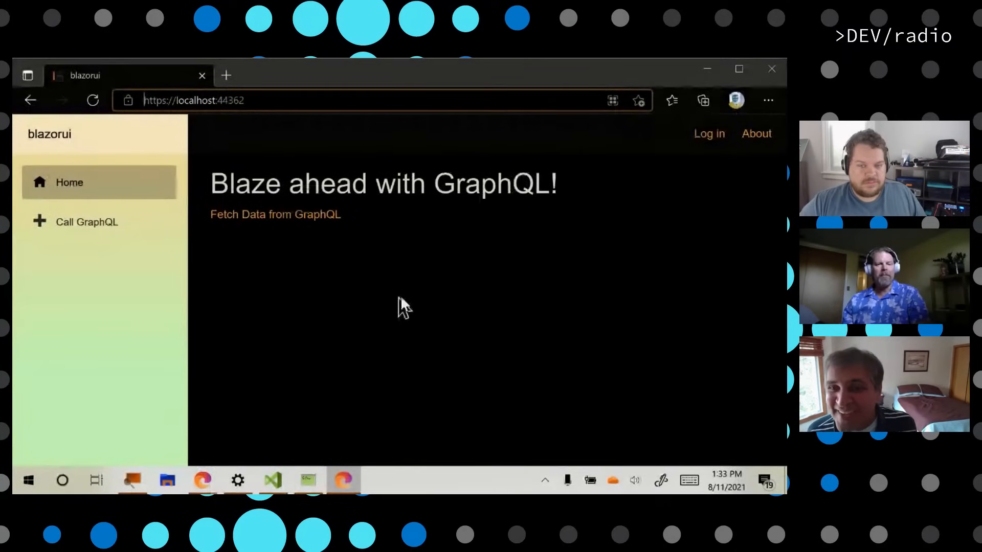
{"action": "mouse_move", "coordinate": [256, 251]}
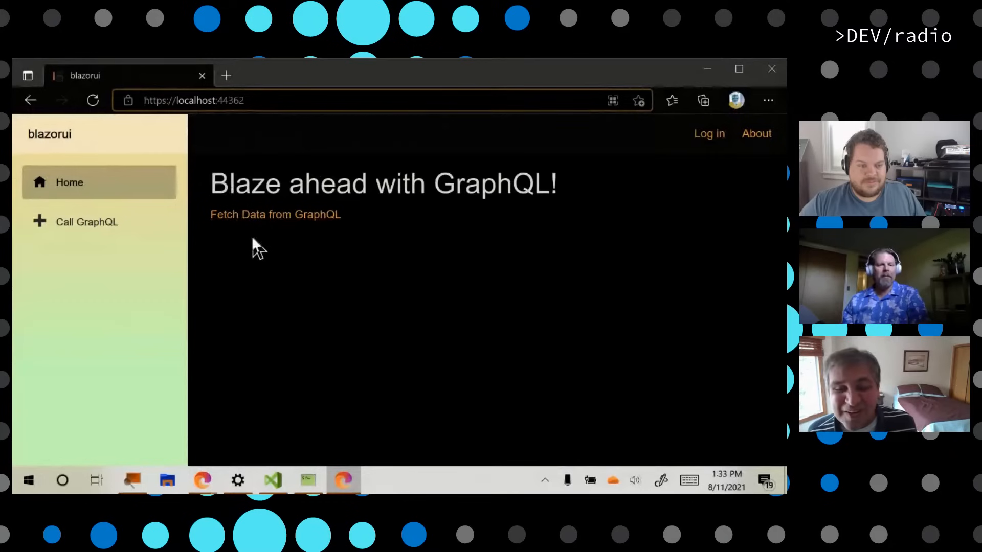
{"action": "mouse_move", "coordinate": [666, 188]}
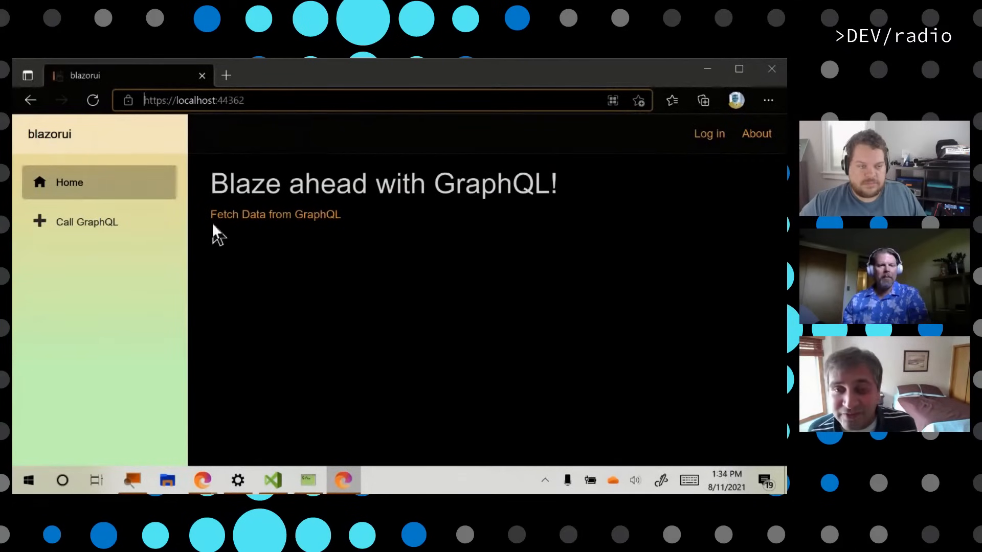
Step: Call the GraphQL API from the left navigation to show the access token and authenticated response
{"action": "left_click", "coordinate": [86, 222]}
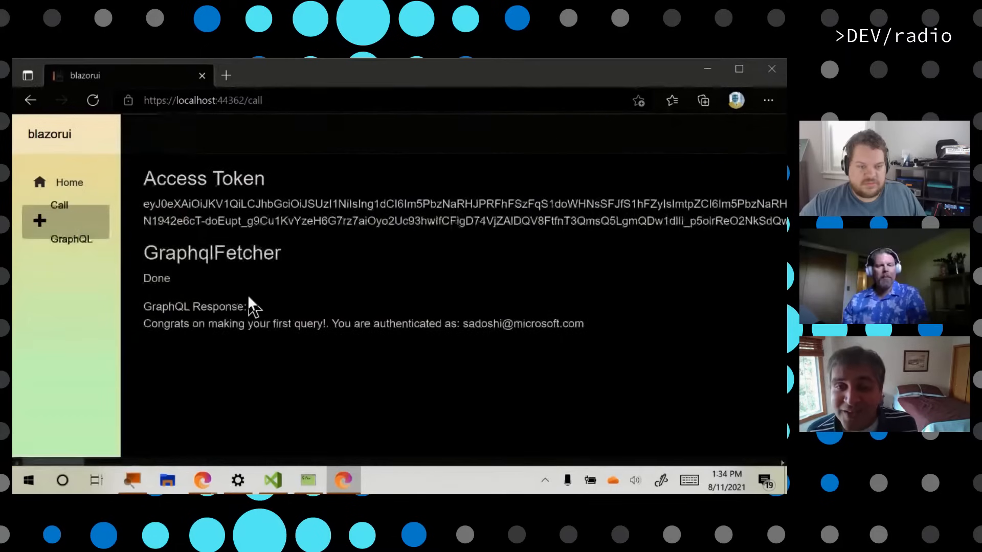
{"action": "mouse_move", "coordinate": [163, 278]}
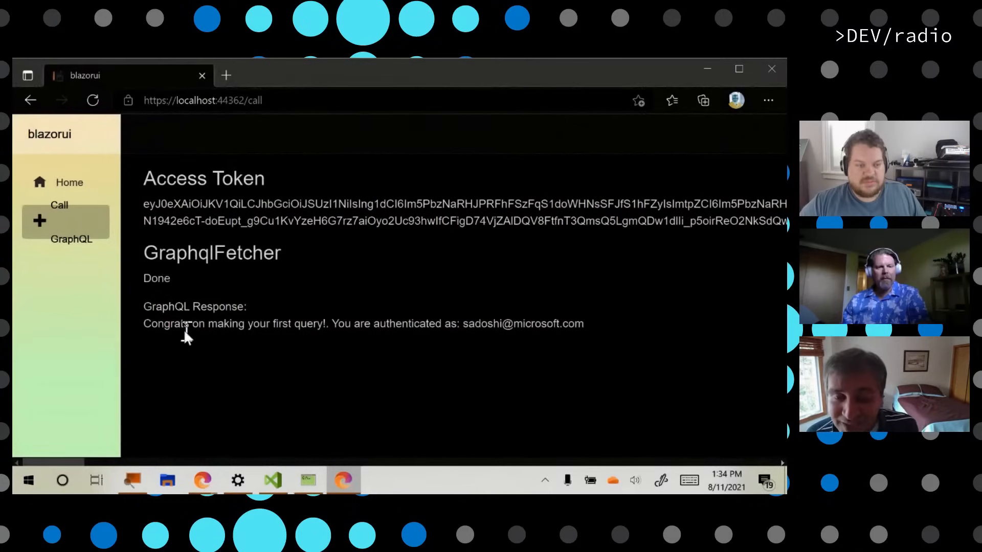
{"action": "mouse_move", "coordinate": [178, 331]}
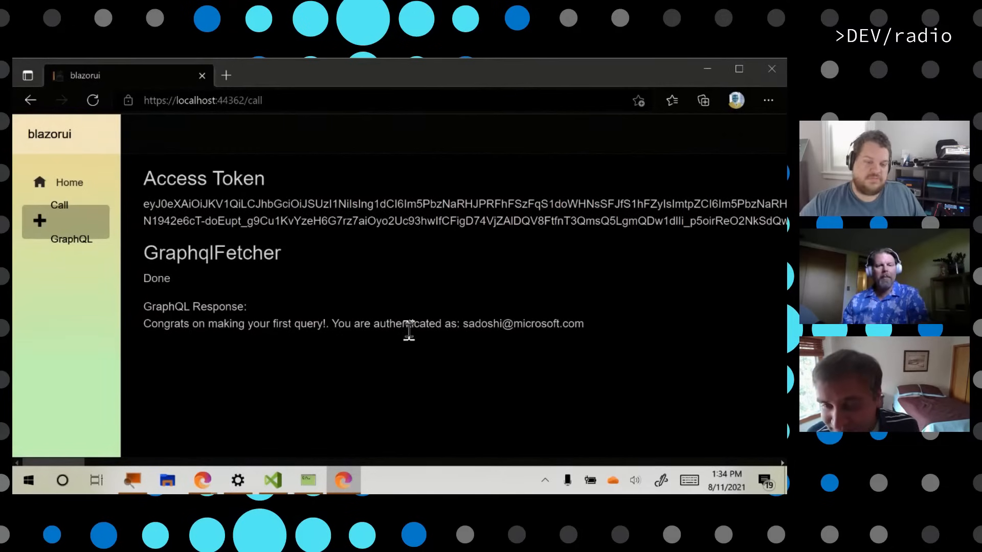
{"action": "mouse_move", "coordinate": [475, 328]}
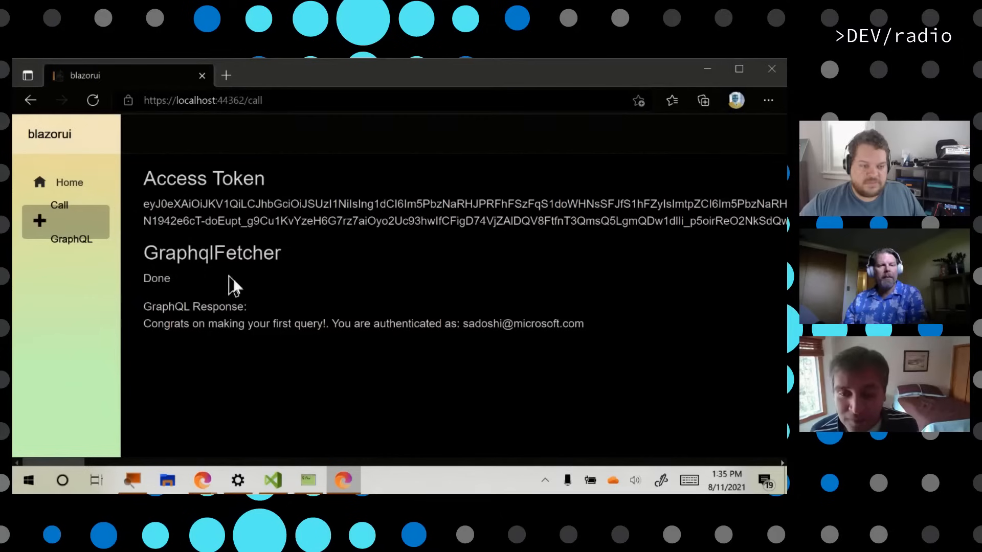
{"action": "mouse_move", "coordinate": [215, 412]}
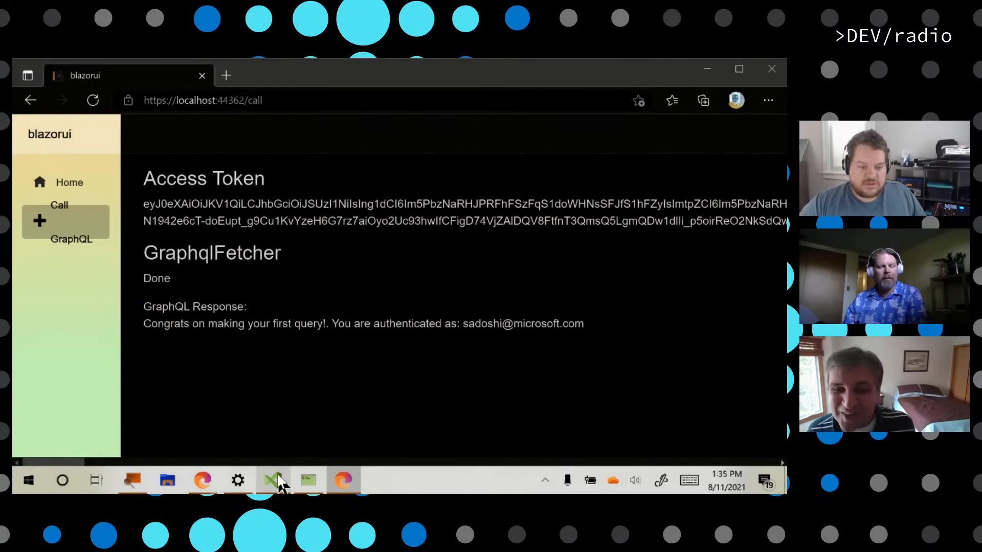
{"action": "mouse_move", "coordinate": [272, 481]}
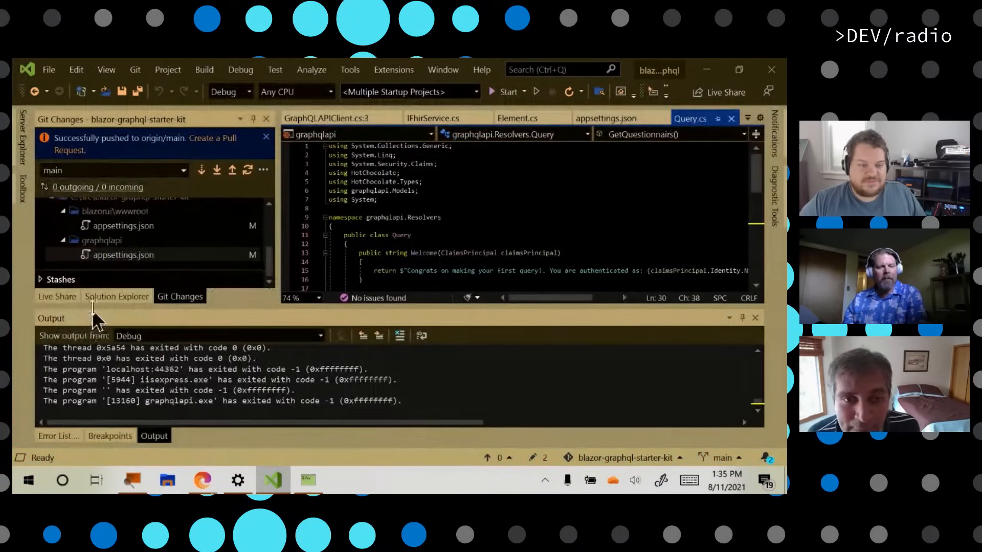
Step: Return to Solution Explorer showing the docs, blazorui and graphqlapi projects
{"action": "left_click", "coordinate": [117, 297]}
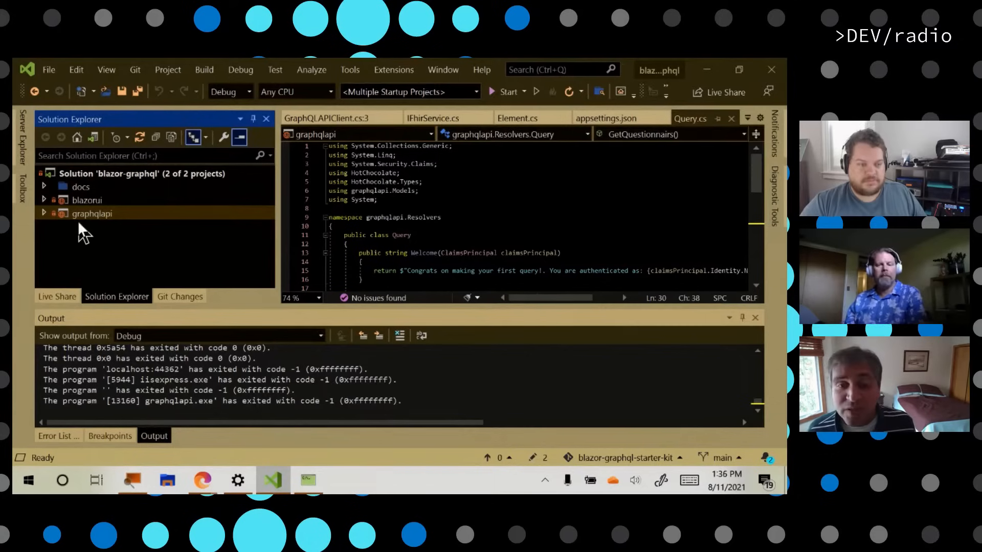
{"action": "mouse_move", "coordinate": [65, 241]}
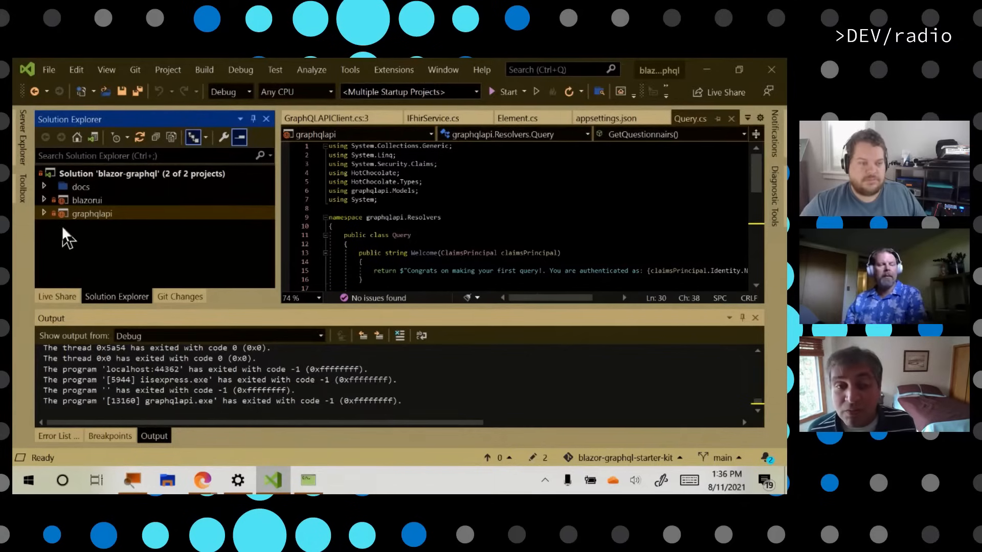